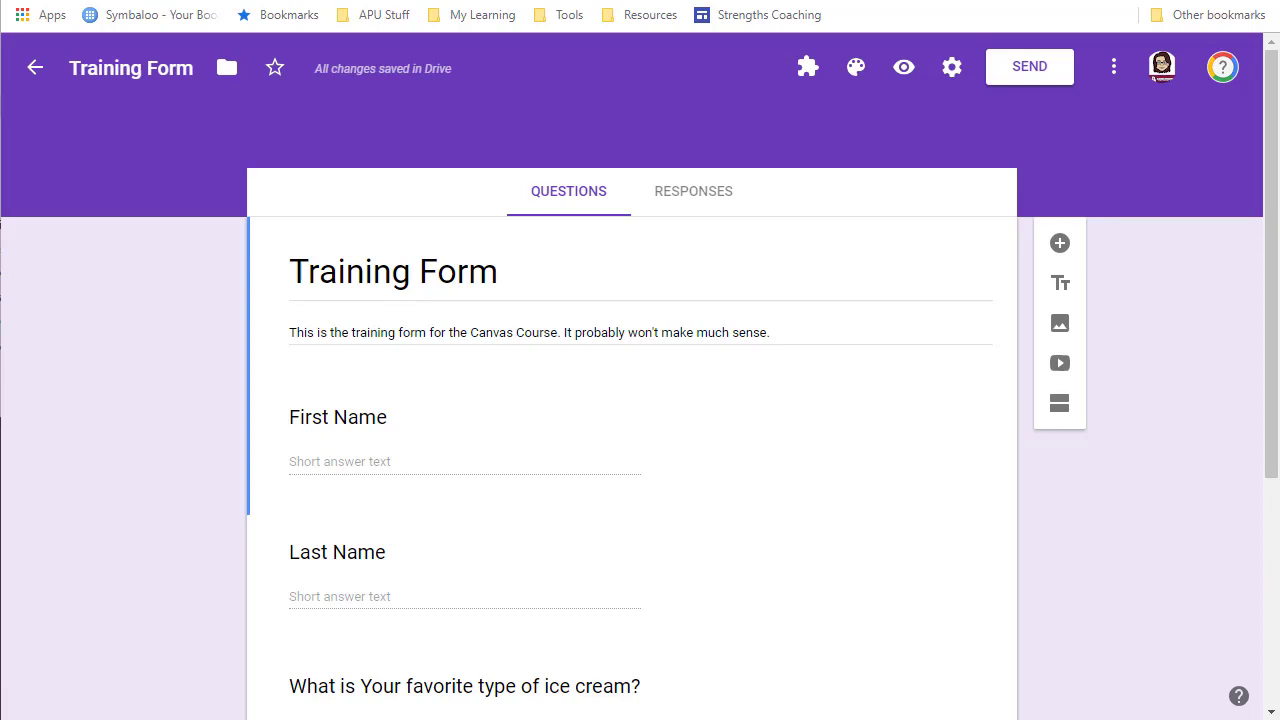
{"action": "mouse_move", "coordinate": [1062, 161]}
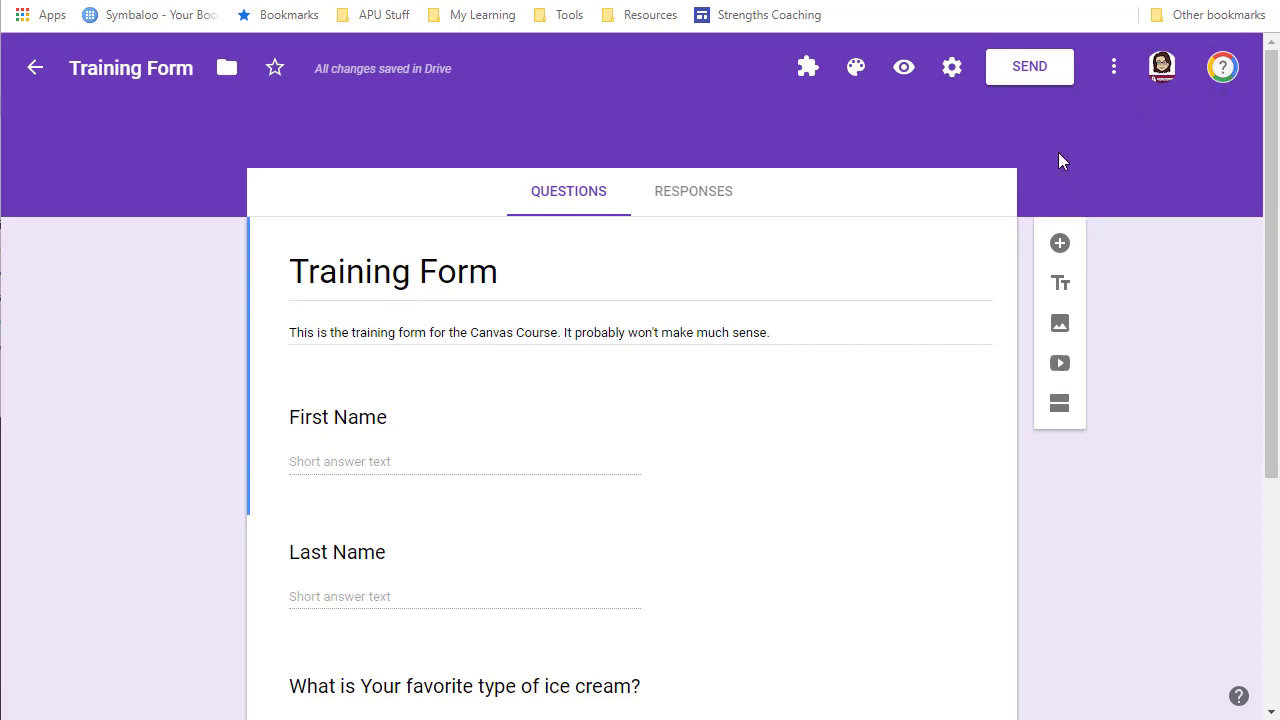
{"action": "mouse_move", "coordinate": [1030, 67]}
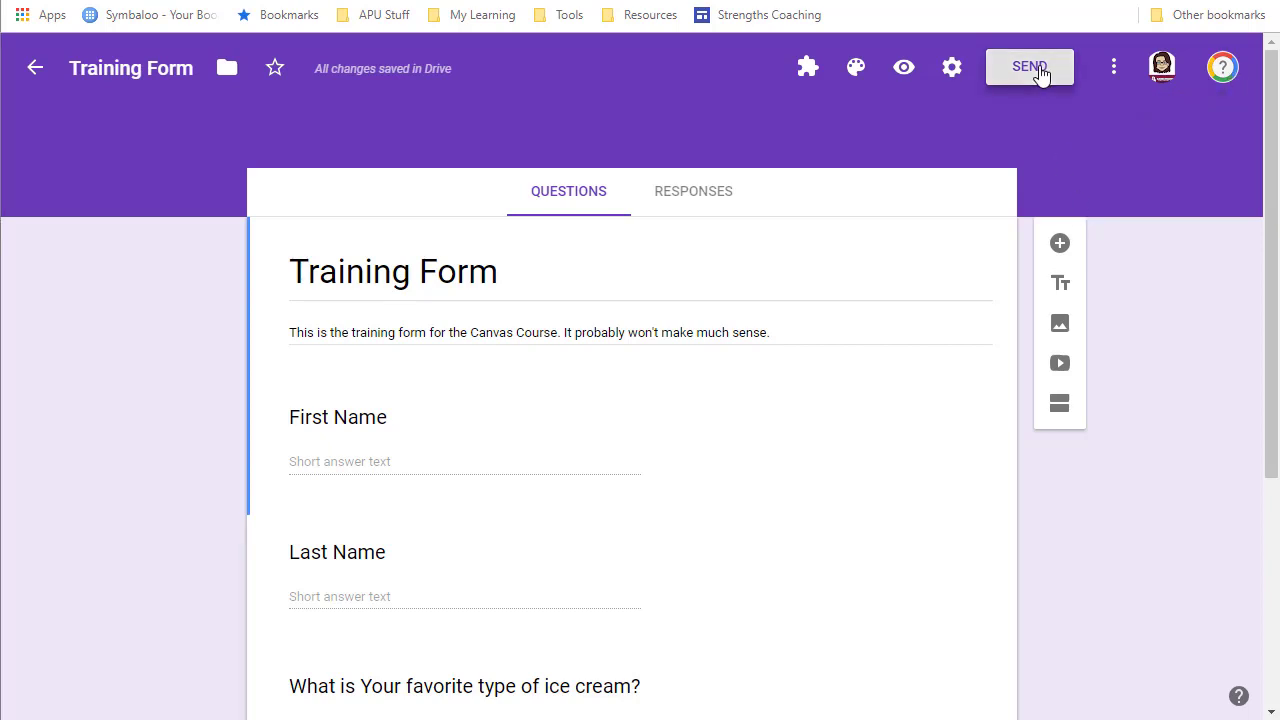
- In Send form, generate a shortened link, view the embed code, then return to email
{"action": "left_click", "coordinate": [1029, 67]}
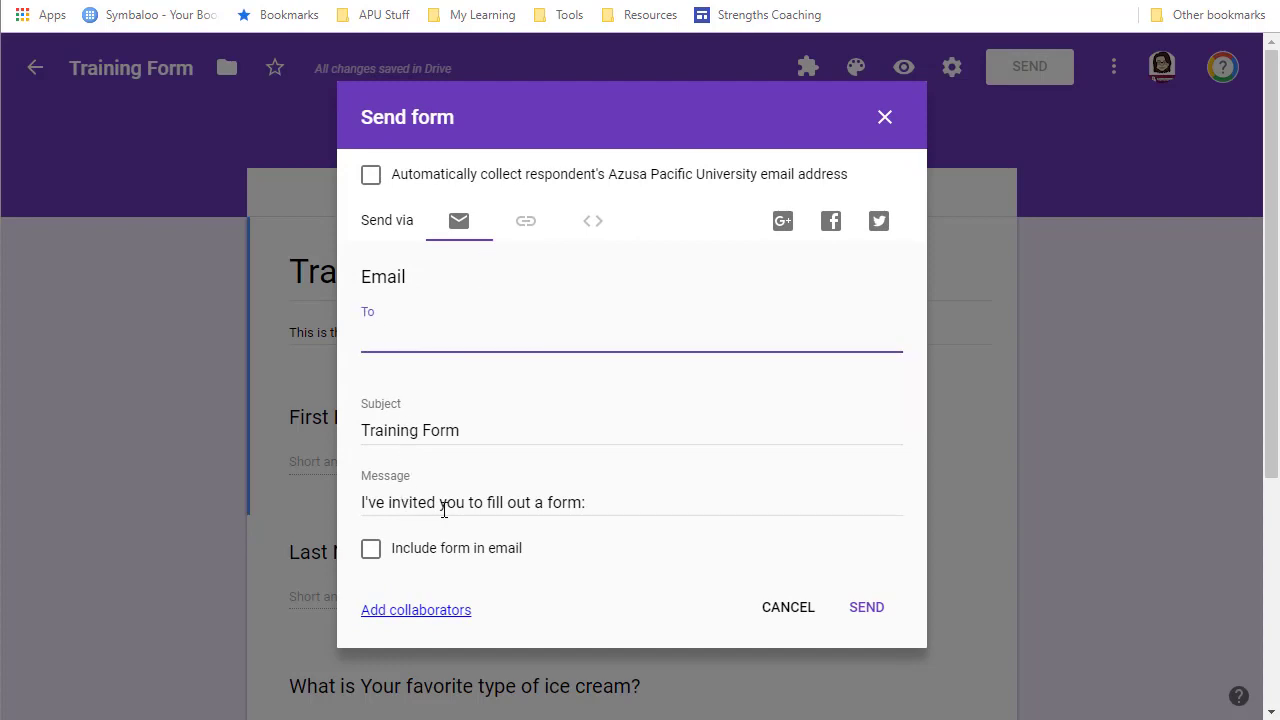
{"action": "left_click", "coordinate": [525, 221]}
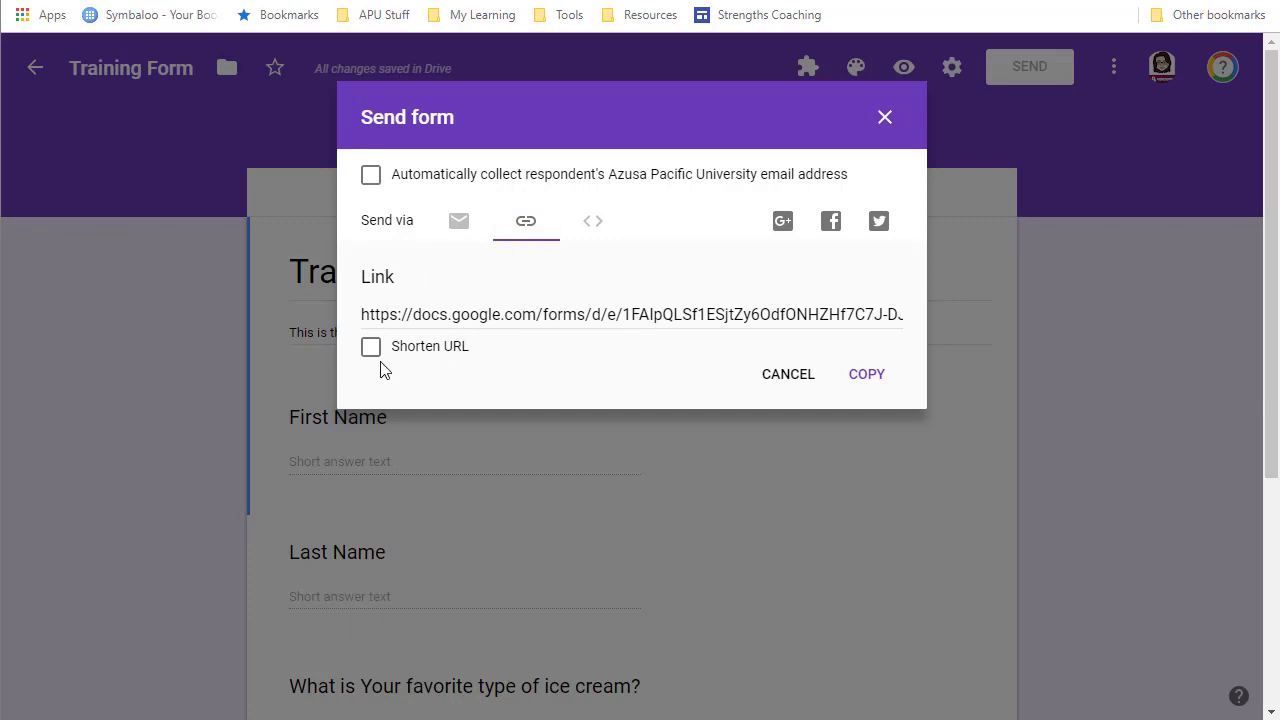
{"action": "left_click", "coordinate": [371, 346]}
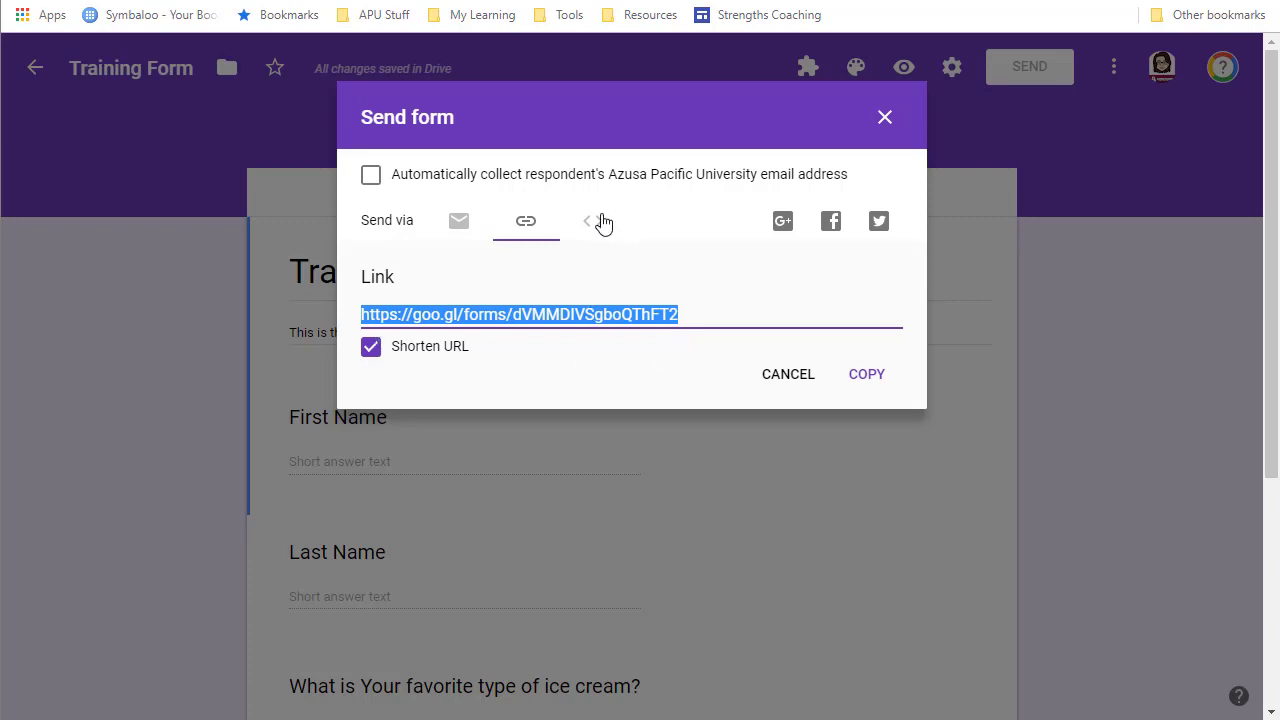
{"action": "left_click", "coordinate": [592, 221]}
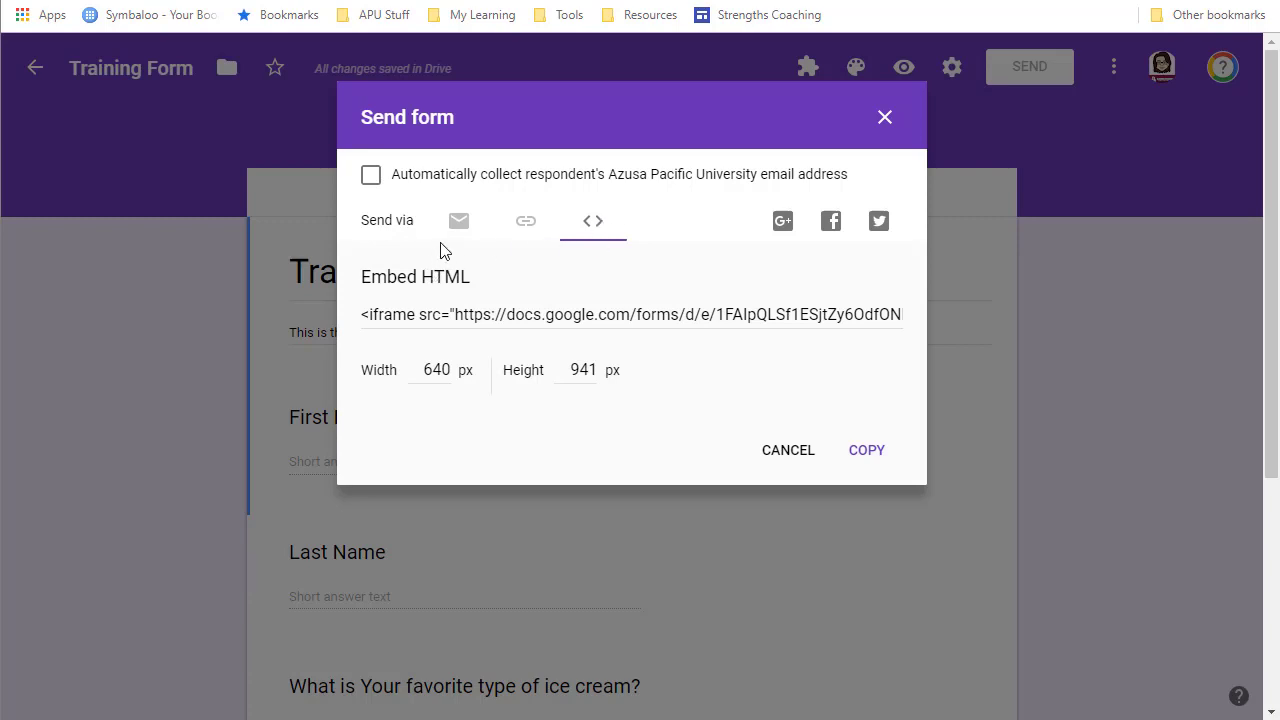
{"action": "mouse_move", "coordinate": [459, 221]}
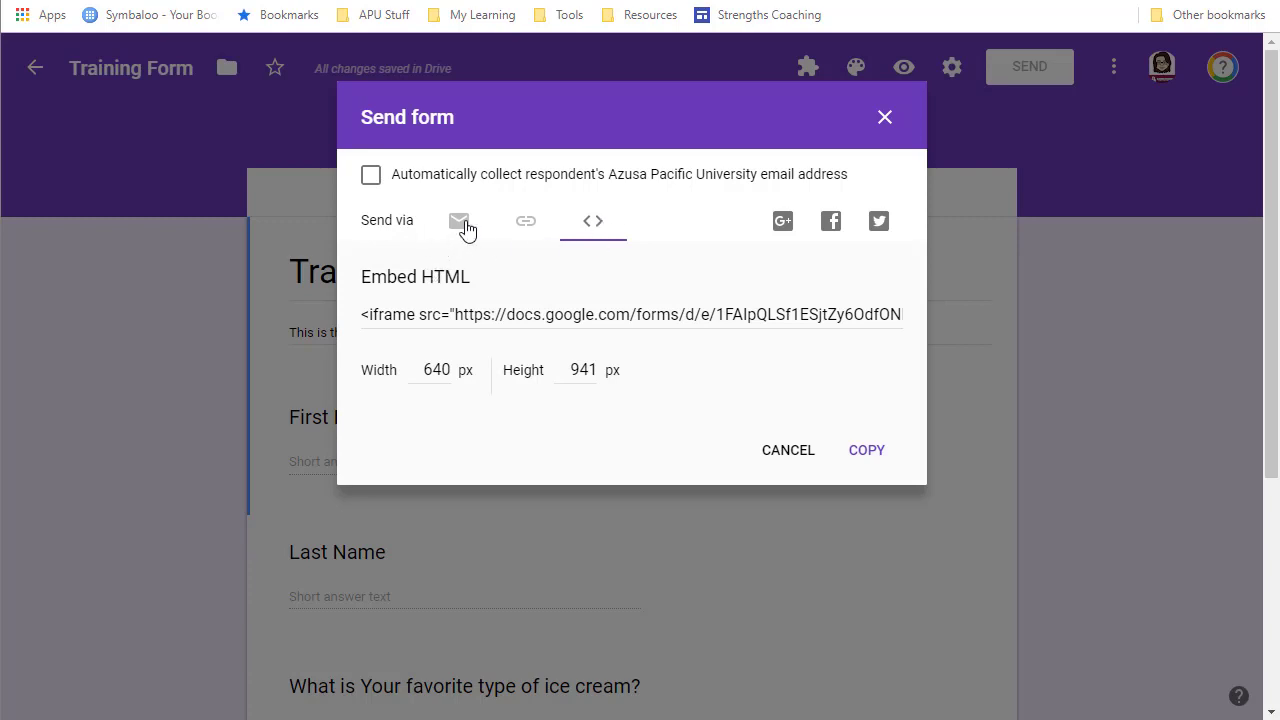
{"action": "left_click", "coordinate": [458, 221]}
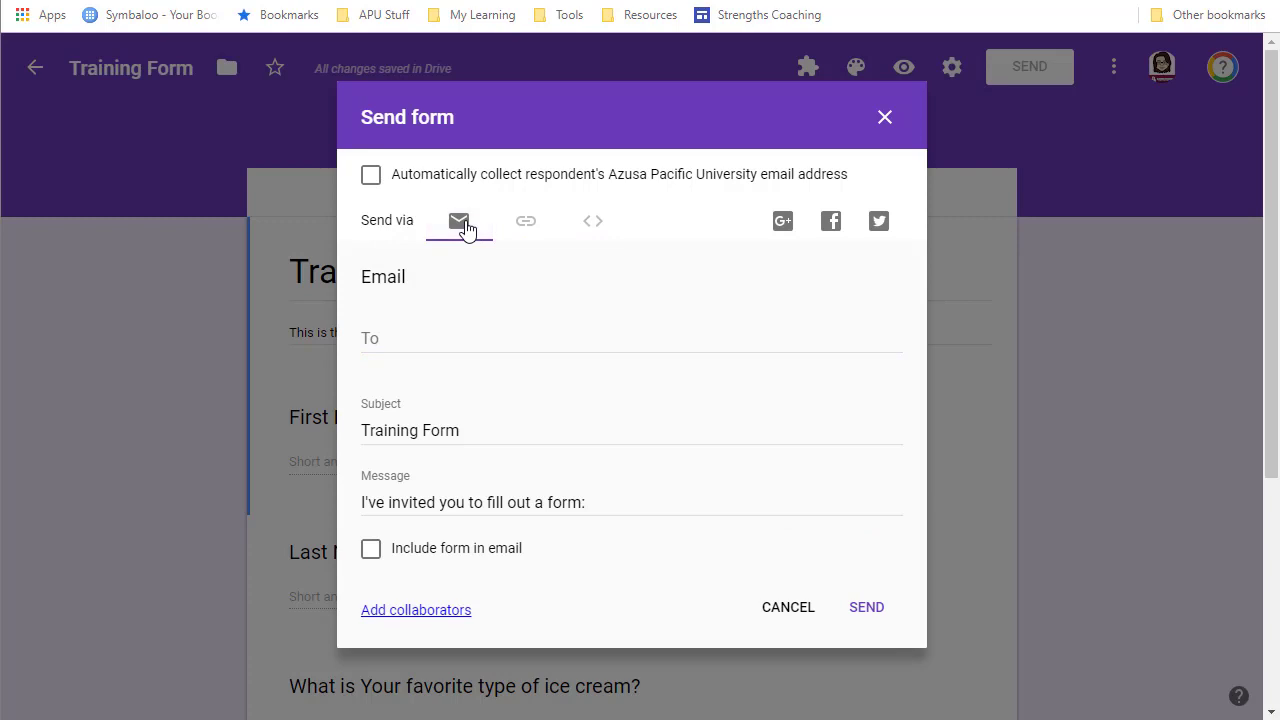
{"action": "mouse_move", "coordinate": [788, 607]}
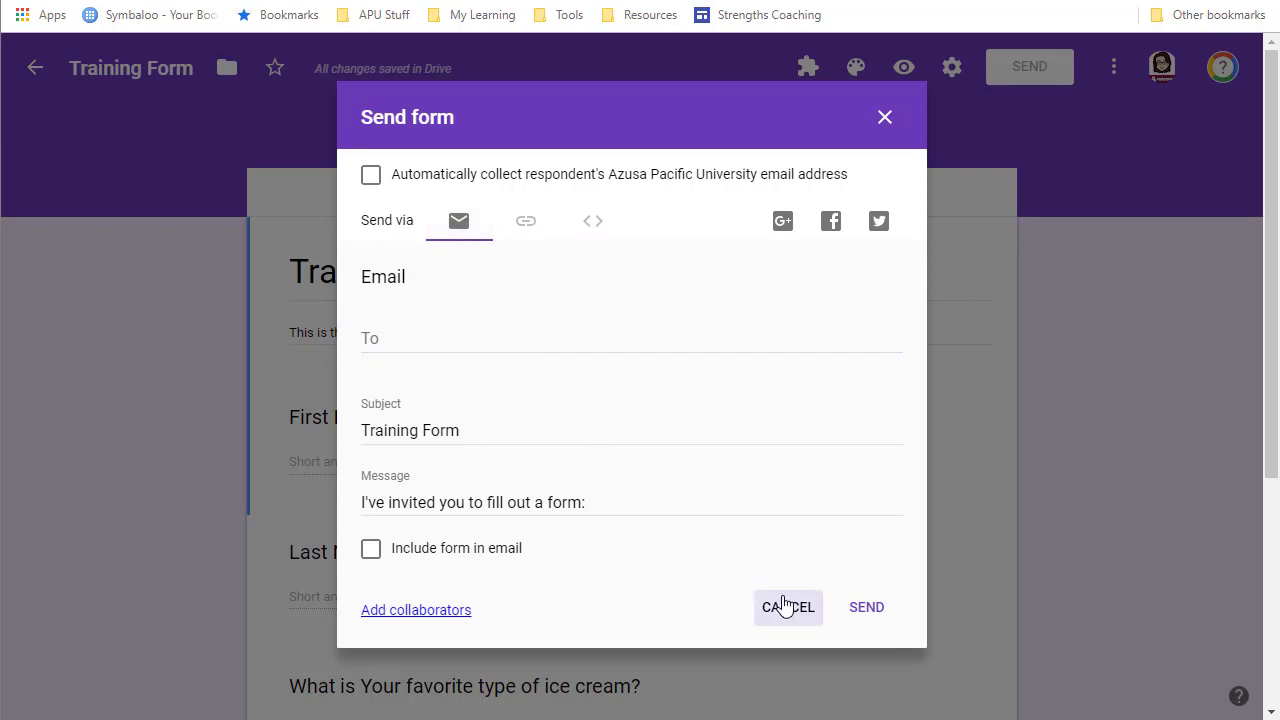
- Cancel the Send form dialog and select the Training Form in Drive's Google Forms folder
{"action": "left_click", "coordinate": [787, 607]}
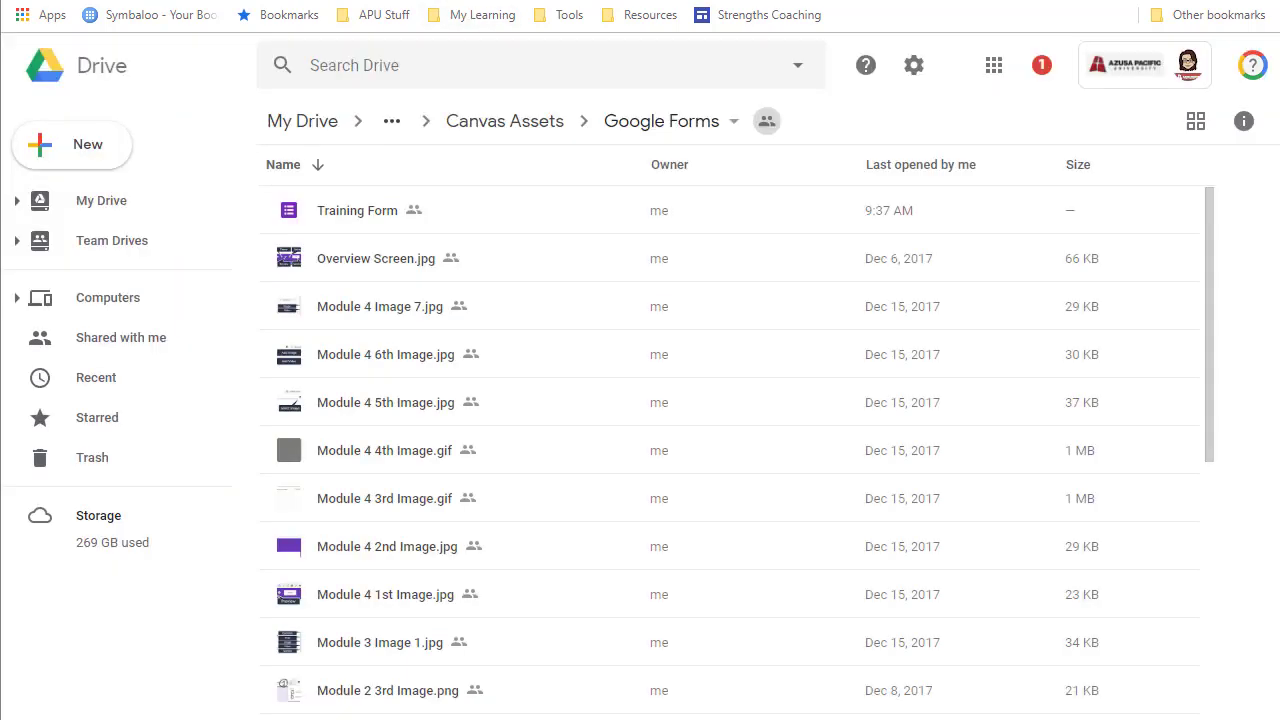
{"action": "mouse_move", "coordinate": [352, 213]}
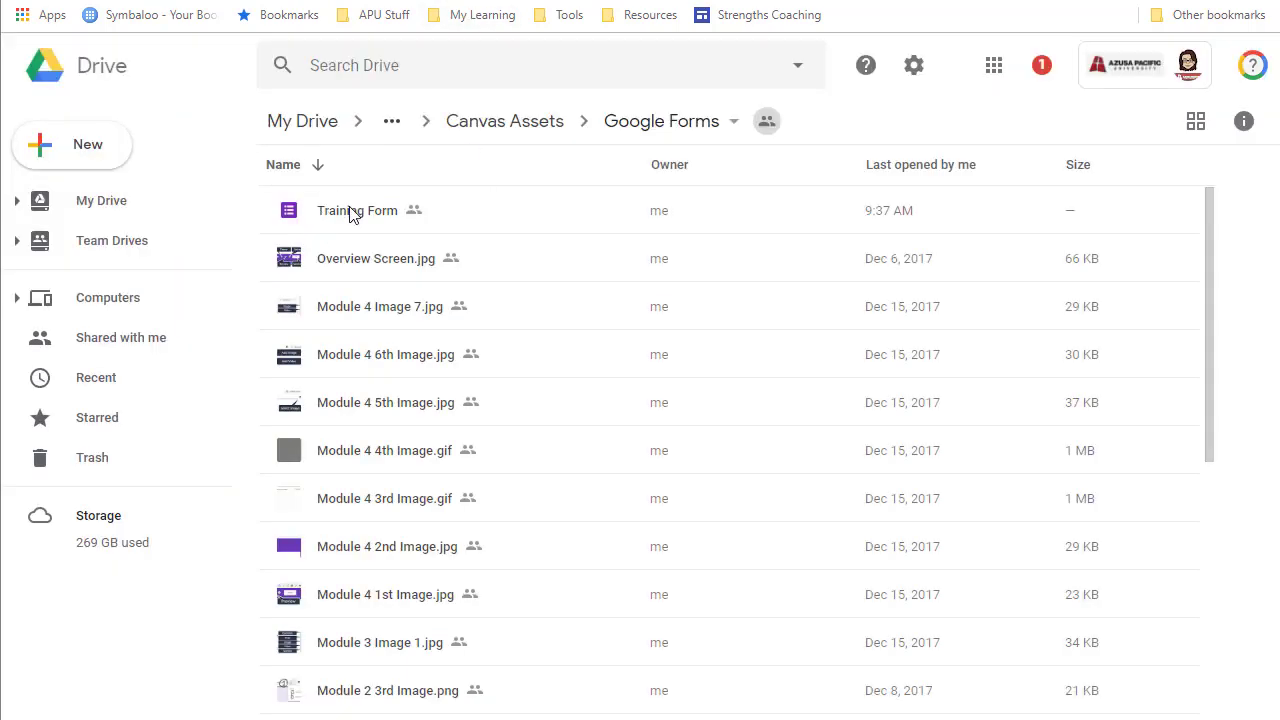
{"action": "left_click", "coordinate": [357, 210]}
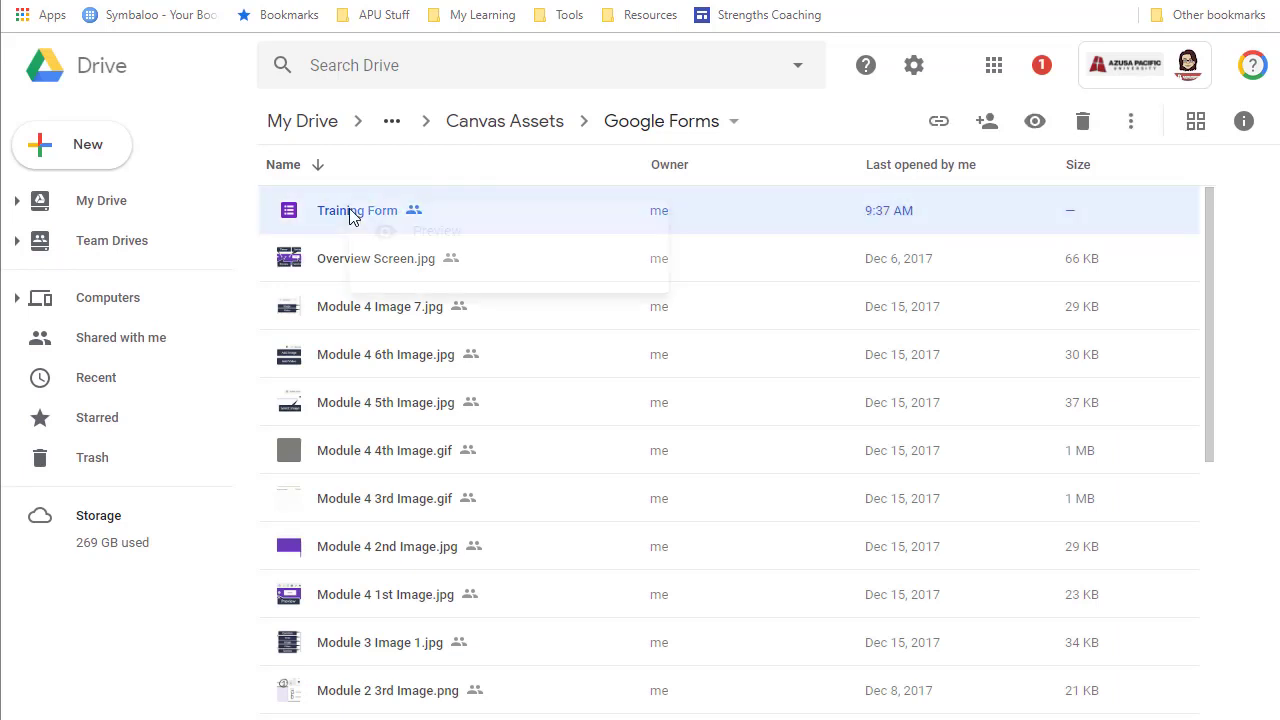
{"action": "right_click", "coordinate": [356, 210]}
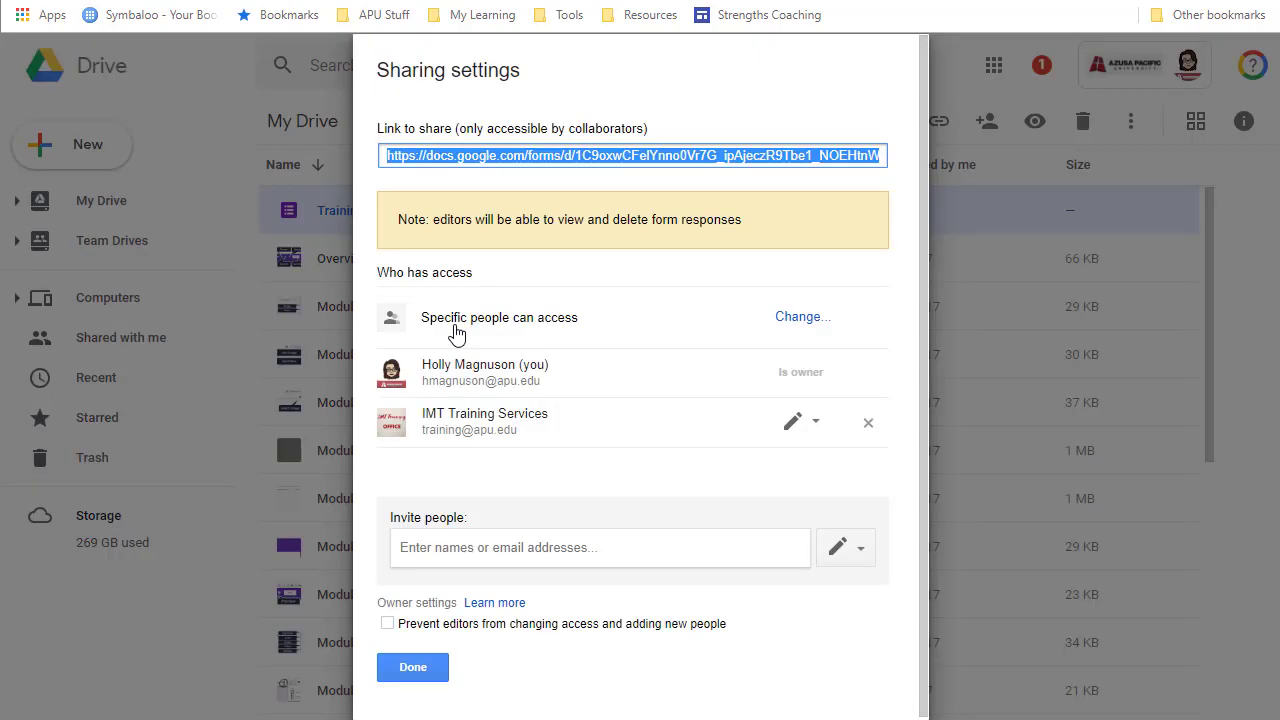
{"action": "left_click", "coordinate": [598, 547]}
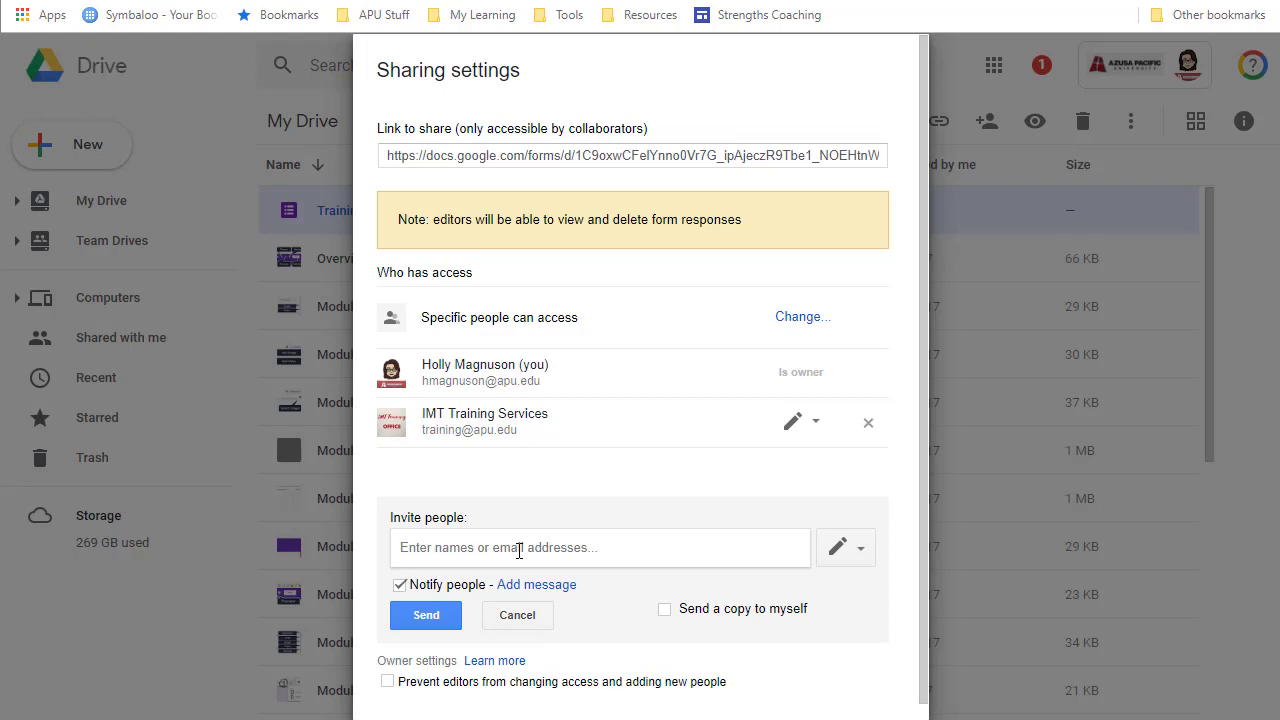
{"action": "left_click", "coordinate": [843, 547]}
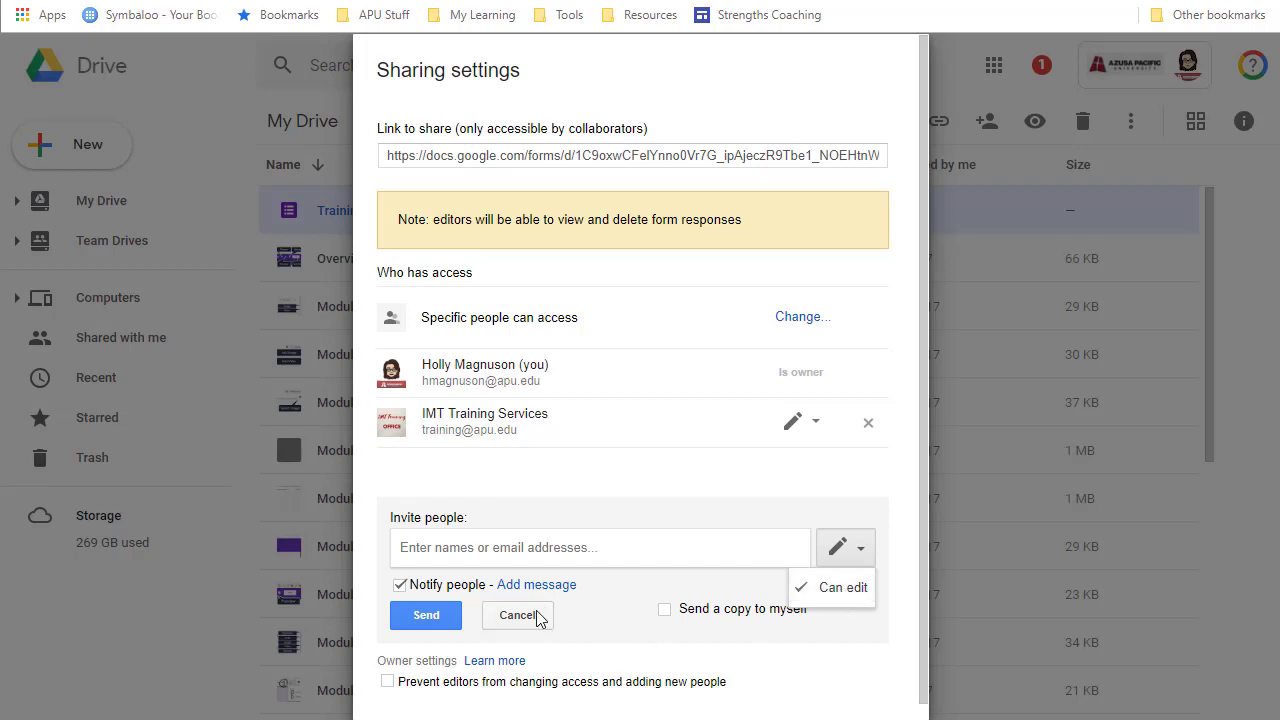
{"action": "left_click", "coordinate": [519, 614]}
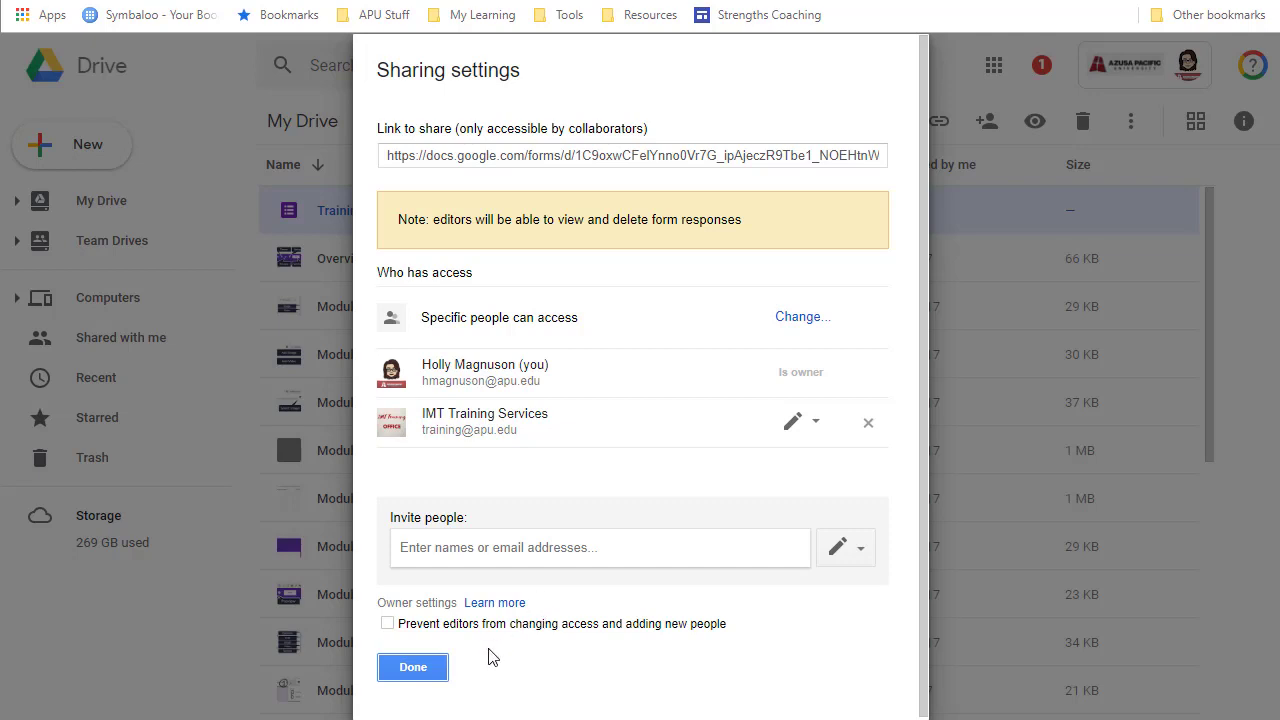
{"action": "left_click", "coordinate": [412, 667]}
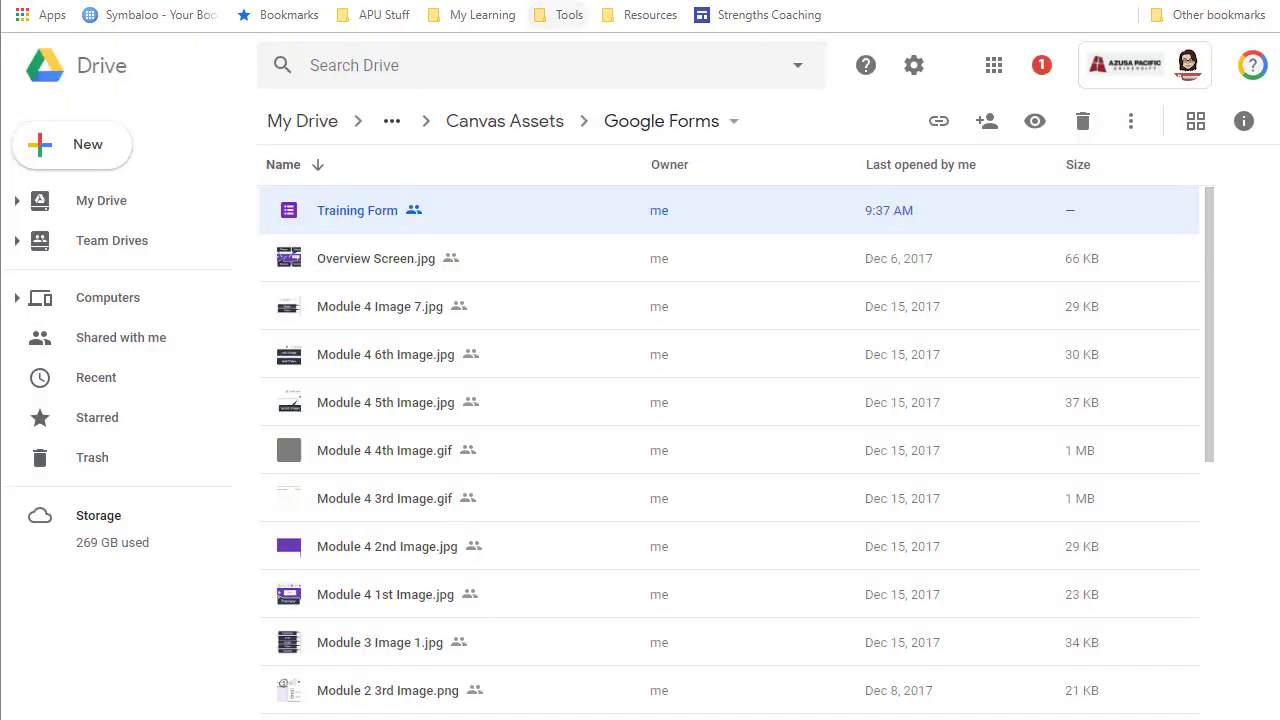
- Reopen the Training Form from Drive in the Google Forms editor
{"action": "double_click", "coordinate": [357, 210]}
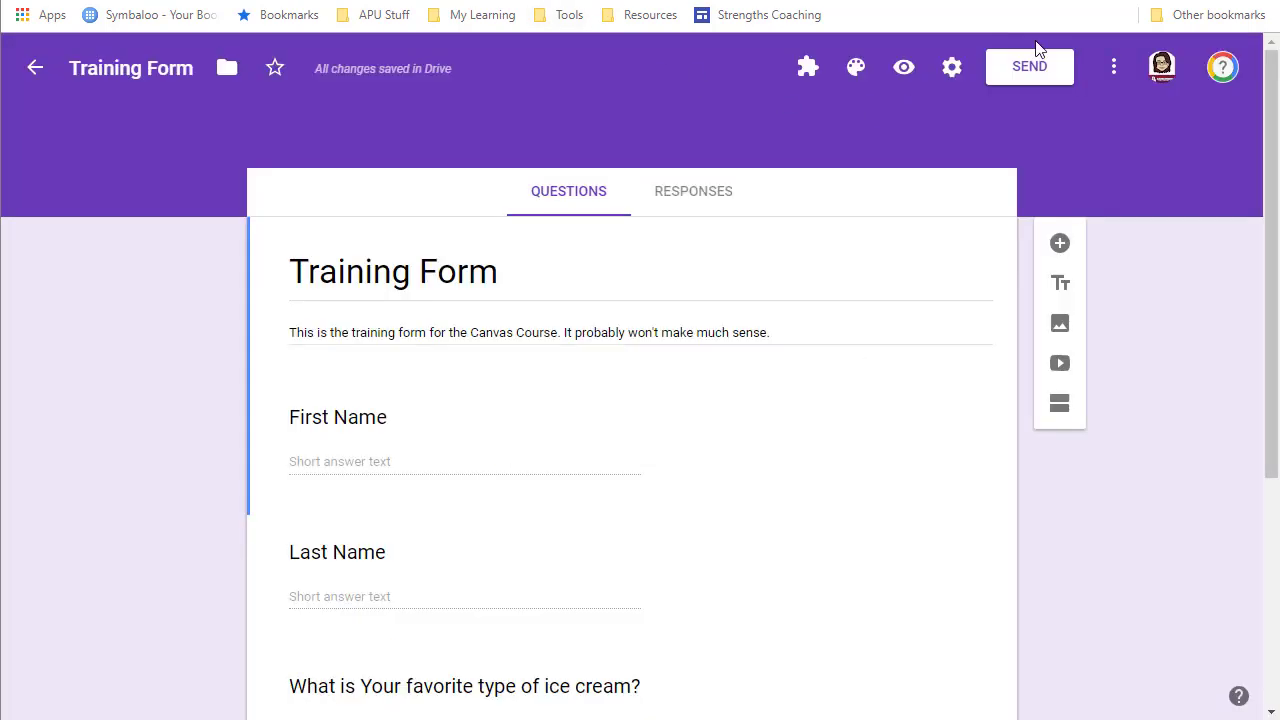
{"action": "mouse_move", "coordinate": [1030, 67]}
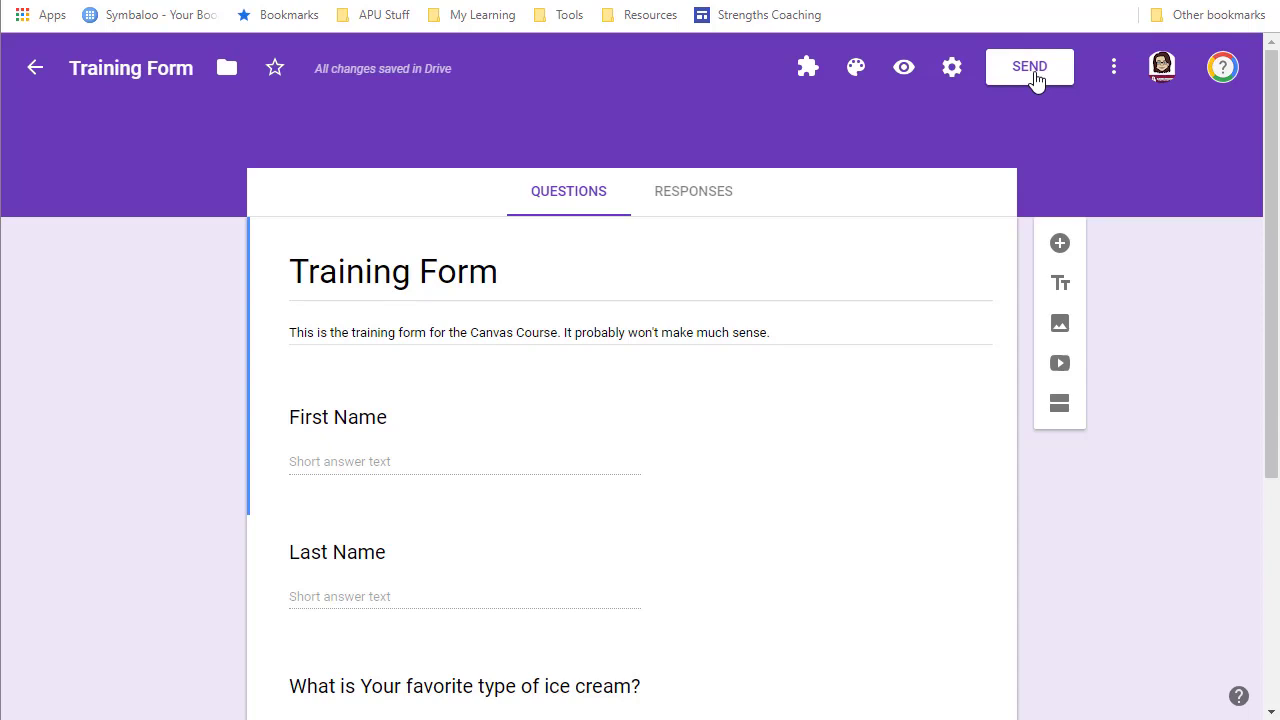